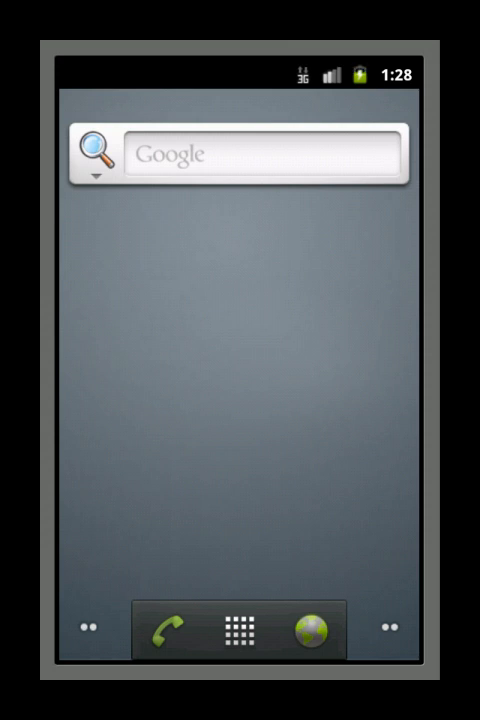
# Step: Launch Charger Alert with Guard enabled, then leave via Home so the guard can arm
pyautogui.click(240, 634)
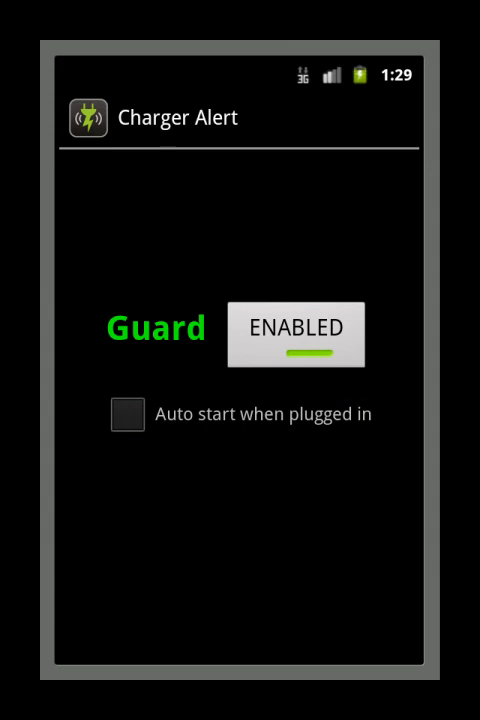
pyautogui.press('HOME')
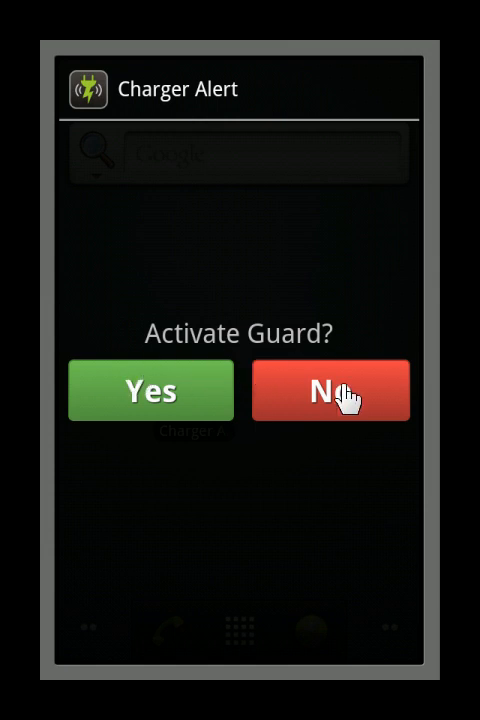
pyautogui.moveTo(324, 378)
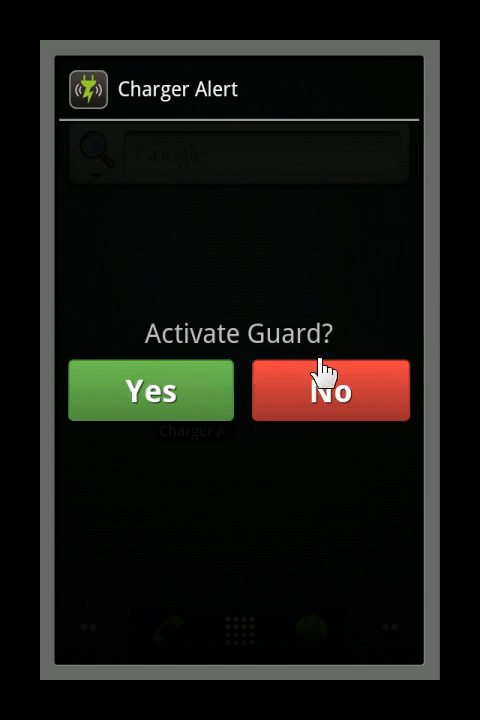
# Step: Confirm 'Activate Guard?' with Yes and decline 'Deactivate Guard?' with No
pyautogui.click(150, 390)
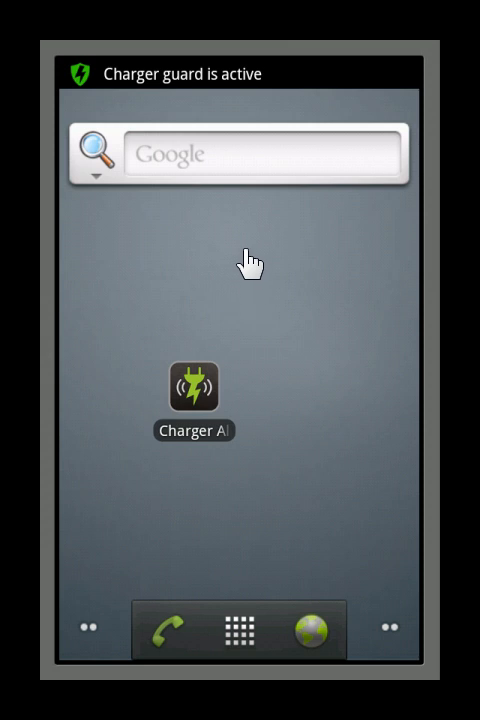
pyautogui.moveTo(300, 80)
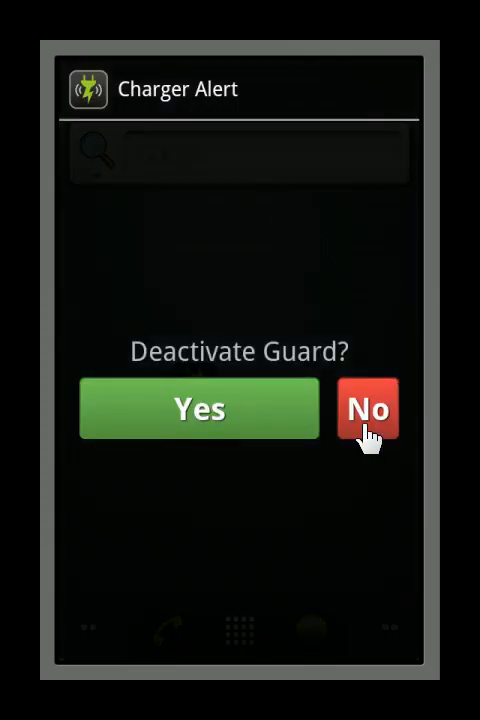
pyautogui.click(364, 410)
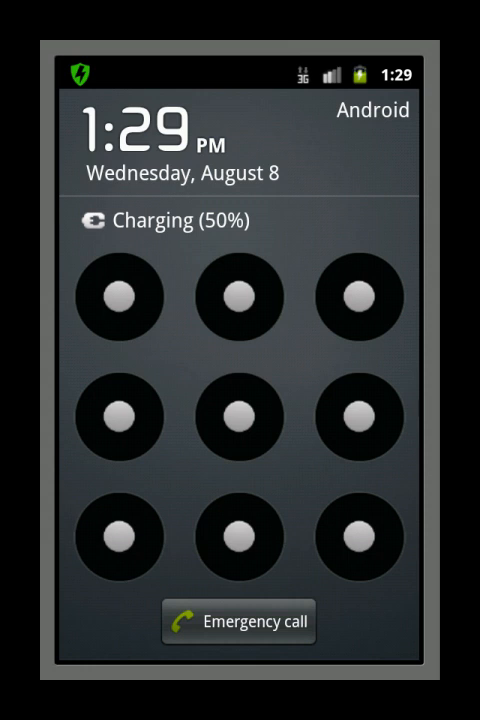
# Step: Draw the unlock pattern to return to the home screen
pyautogui.moveTo(118, 296); pyautogui.dragTo(352, 296)
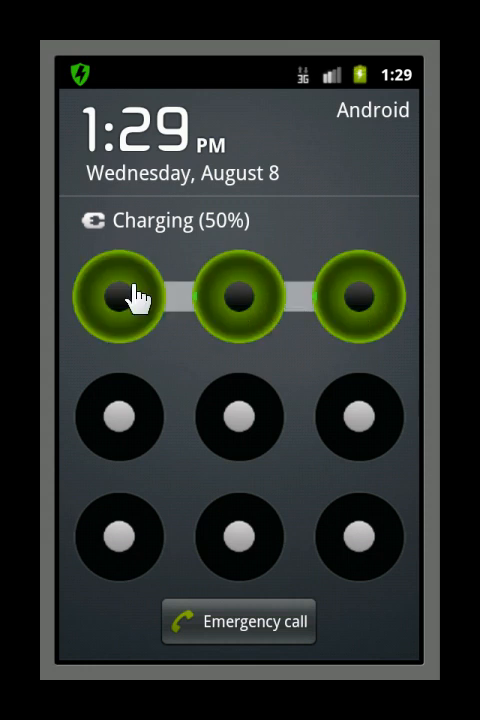
pyautogui.moveTo(120, 296); pyautogui.dragTo(356, 536)
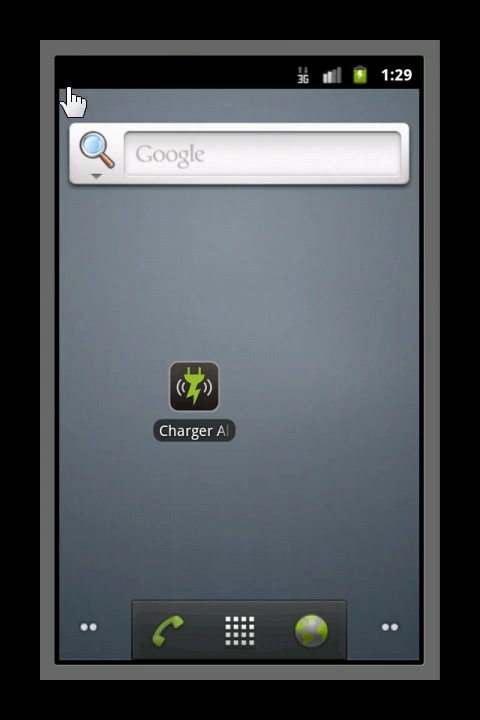
pyautogui.moveTo(92, 76)
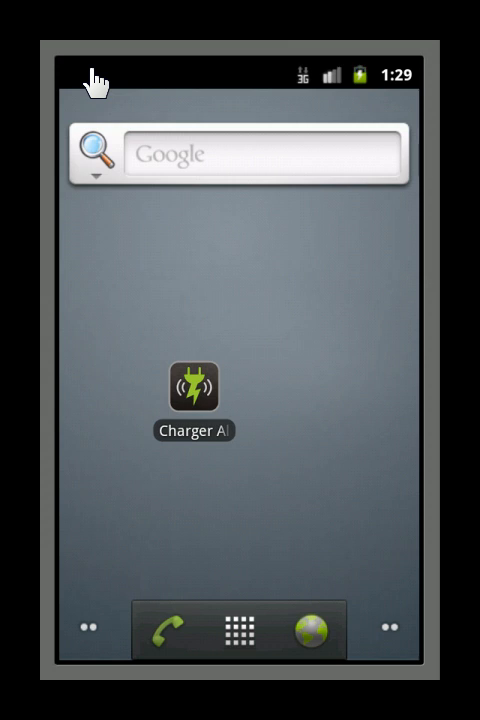
pyautogui.moveTo(246, 88)
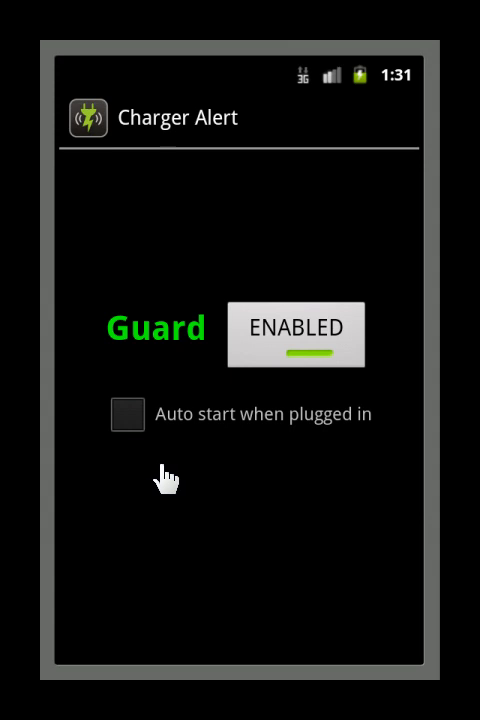
pyautogui.moveTo(148, 428)
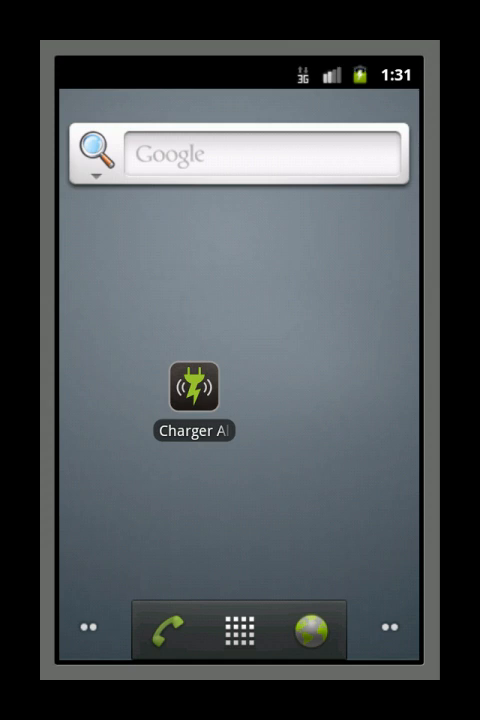
# Step: Reopen Charger Alert so the guard arms again on leaving
pyautogui.click(194, 390)
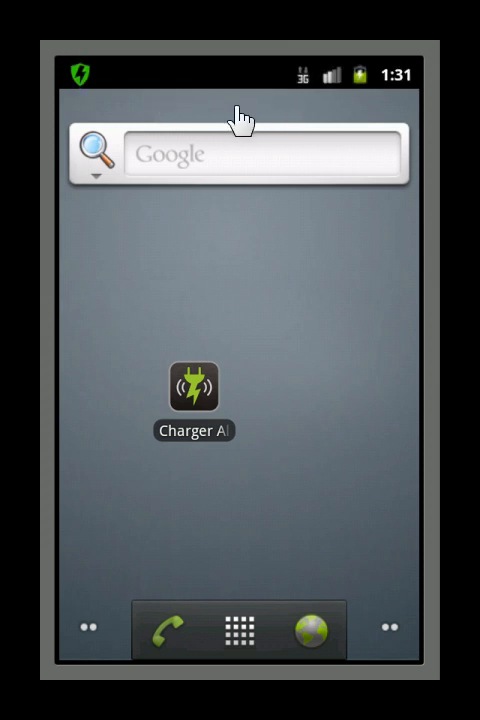
pyautogui.moveTo(290, 320)
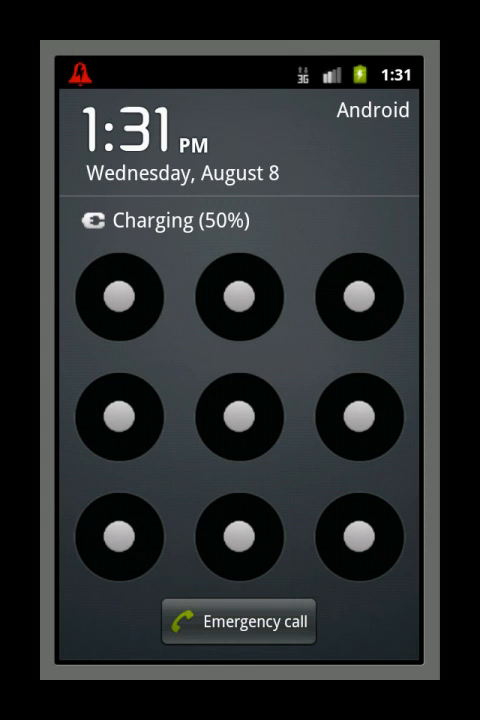
# Step: Unlock with the pattern and confirm 'Deactivate Guard?' with Yes
pyautogui.moveTo(120, 296); pyautogui.dragTo(356, 296)
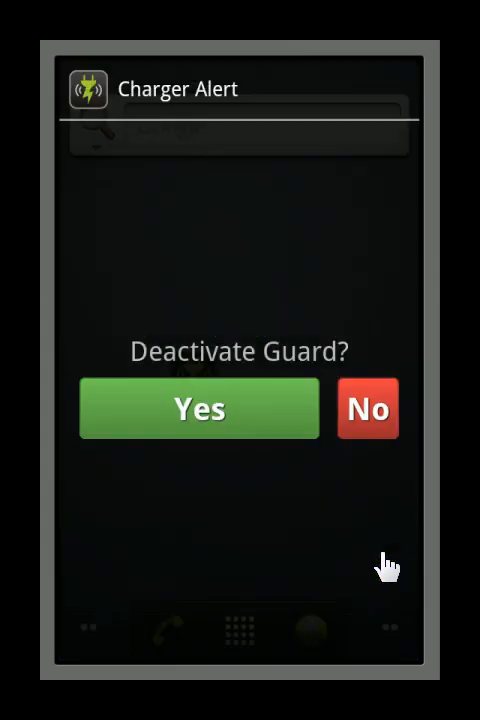
pyautogui.moveTo(270, 424)
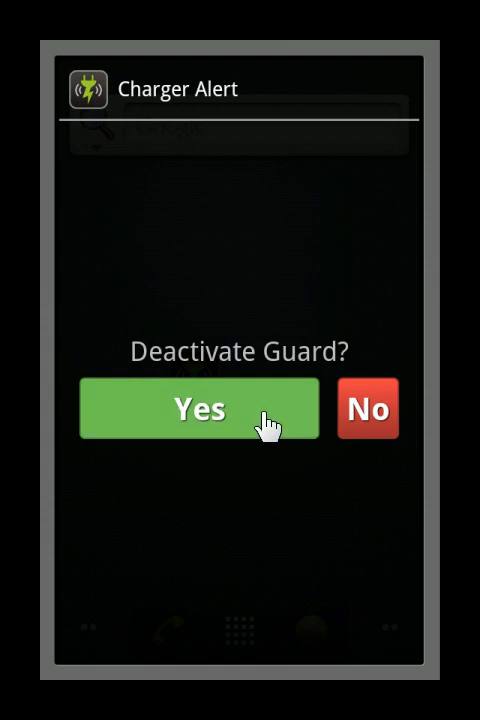
pyautogui.click(200, 408)
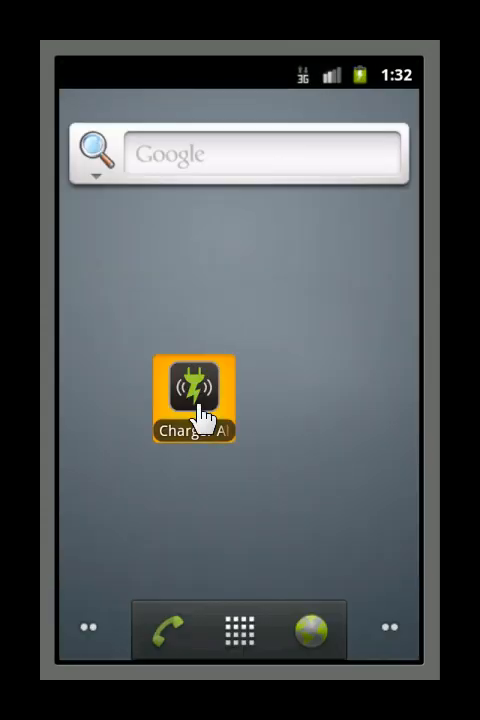
# Step: In Charger Alert's Alarm Options, uncheck Maximum volume so volume follows the buttons
pyautogui.click(192, 396)
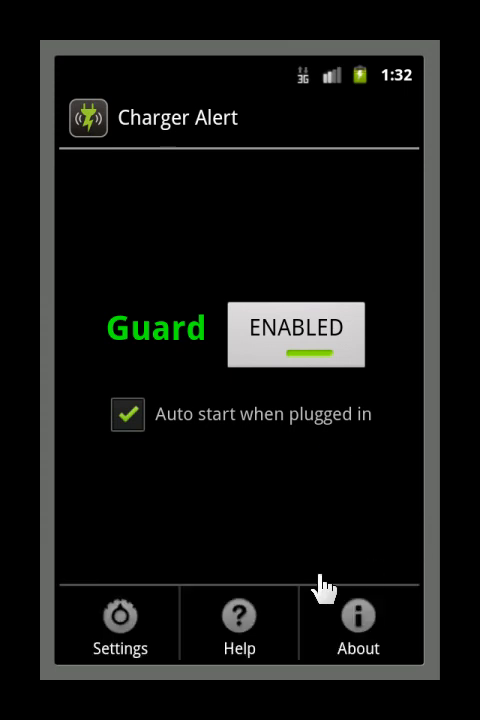
pyautogui.click(120, 624)
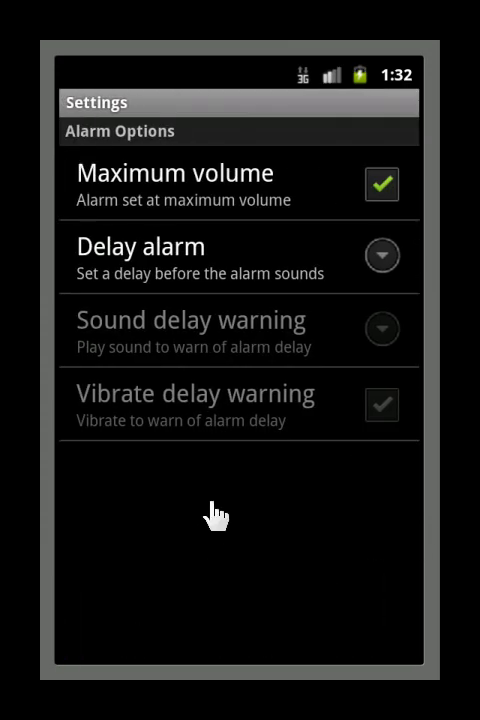
pyautogui.moveTo(128, 216)
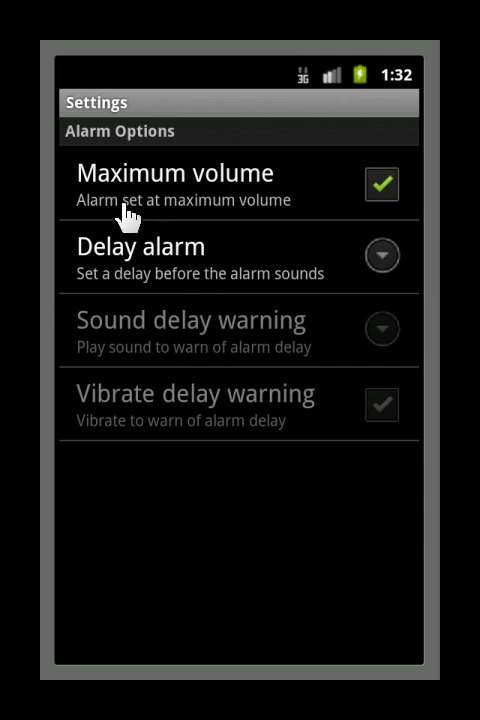
pyautogui.moveTo(262, 216)
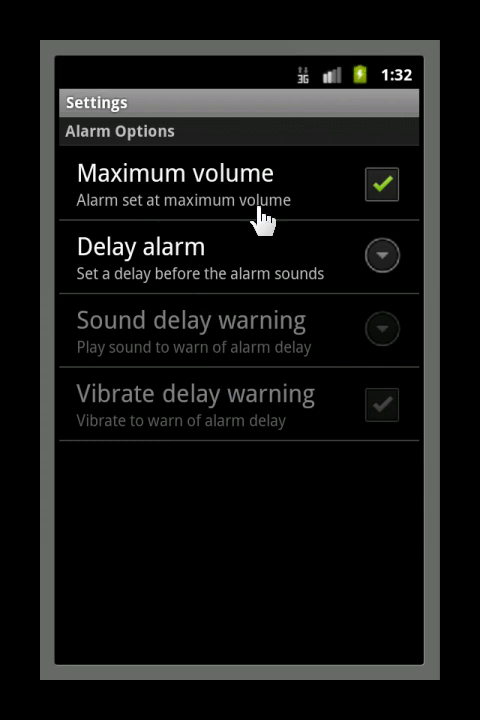
pyautogui.moveTo(196, 216)
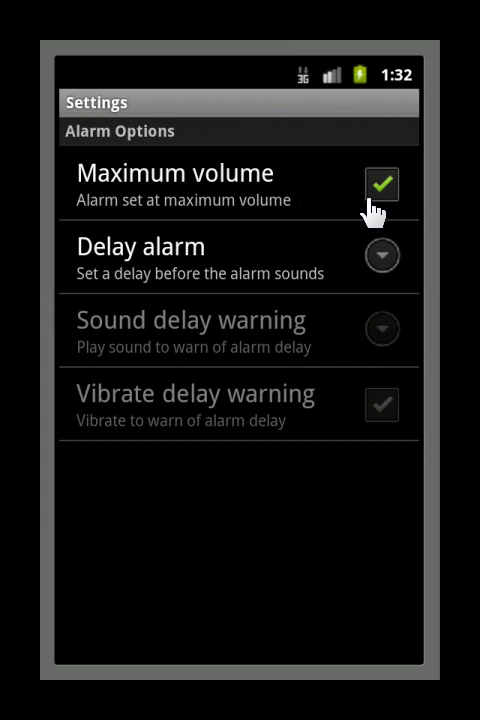
pyautogui.click(386, 182)
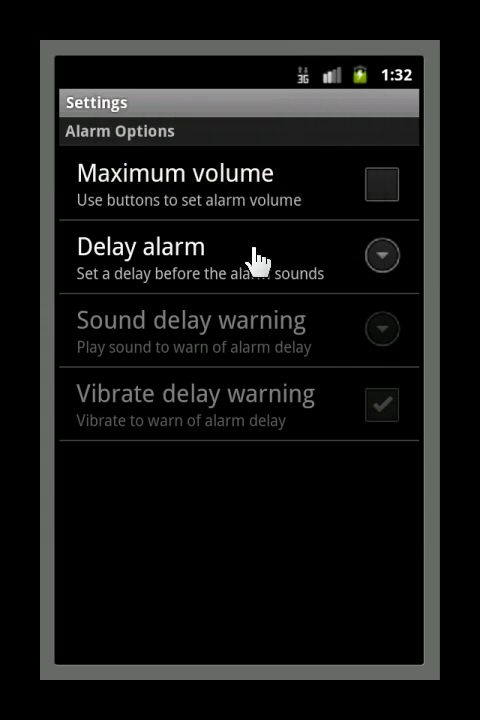
pyautogui.moveTo(204, 280)
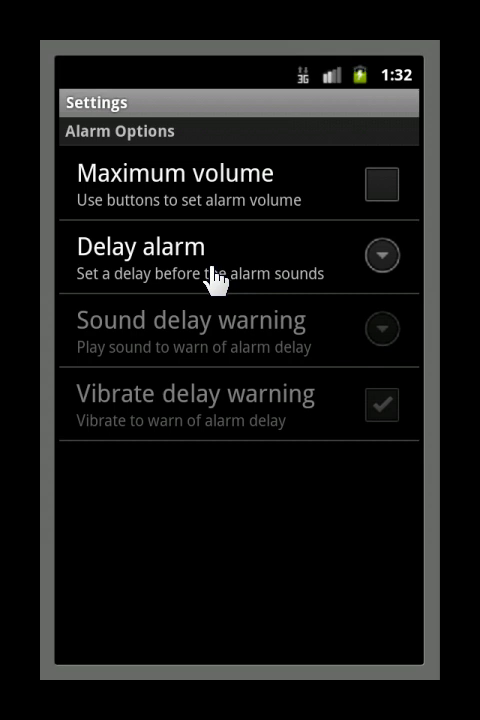
pyautogui.moveTo(204, 284)
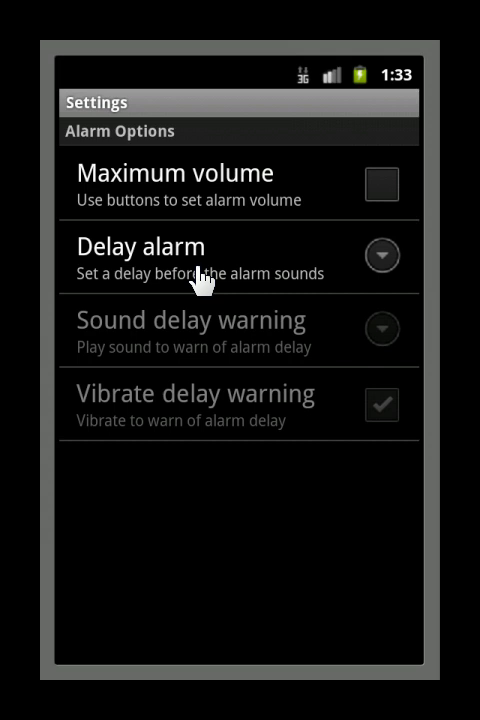
# Step: Set Delay alarm to 5 seconds and confirm with OK
pyautogui.click(200, 256)
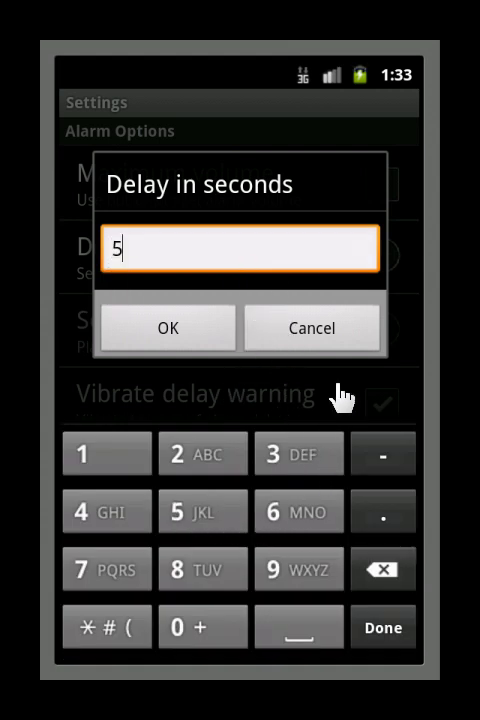
pyautogui.click(168, 328)
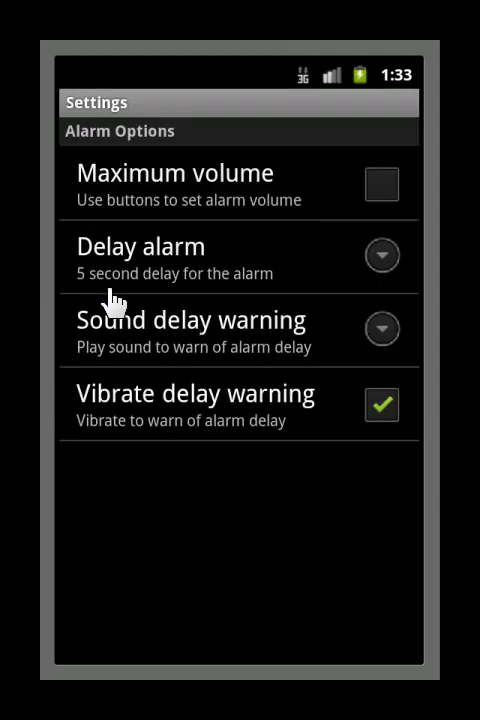
pyautogui.moveTo(184, 318)
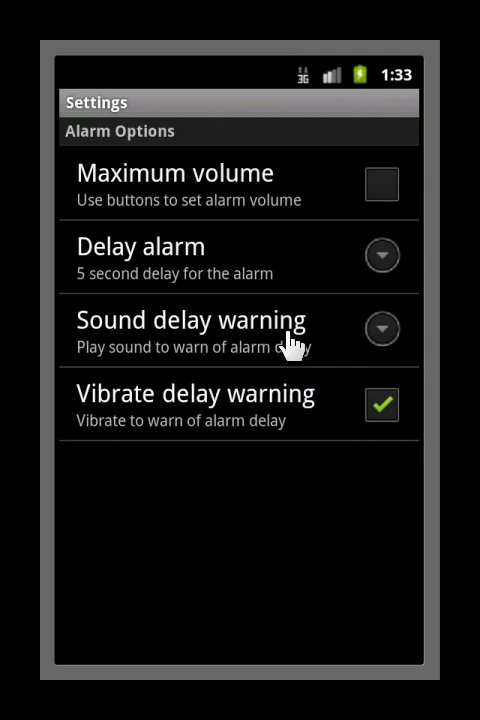
pyautogui.moveTo(252, 352)
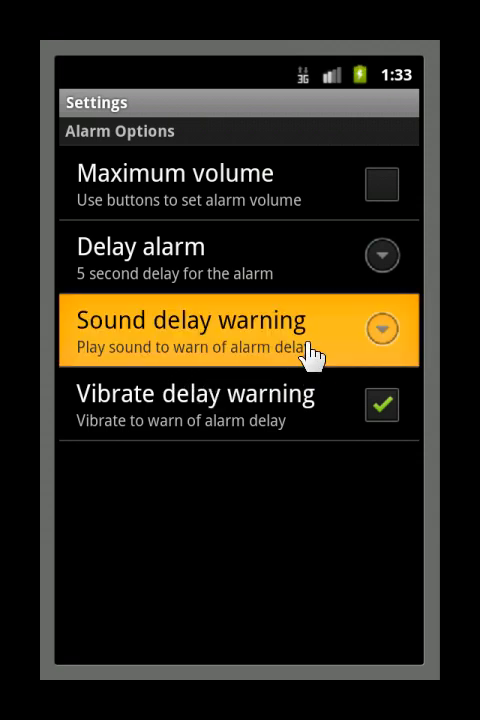
# Step: Choose Captain's Log as the sound delay warning ringtone
pyautogui.click(240, 330)
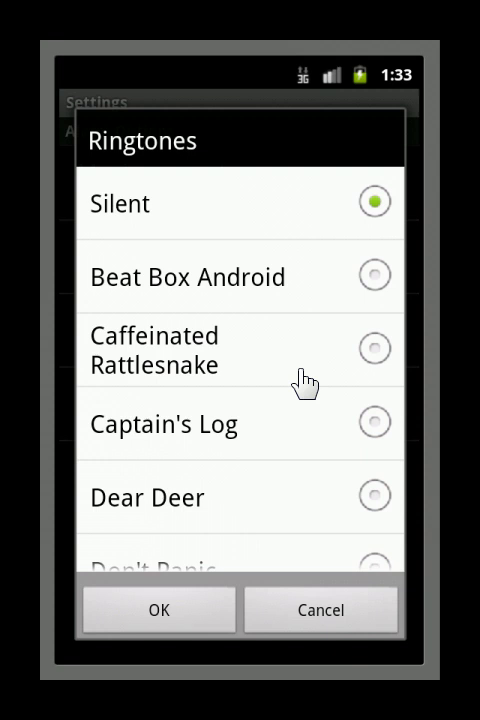
pyautogui.moveTo(288, 438)
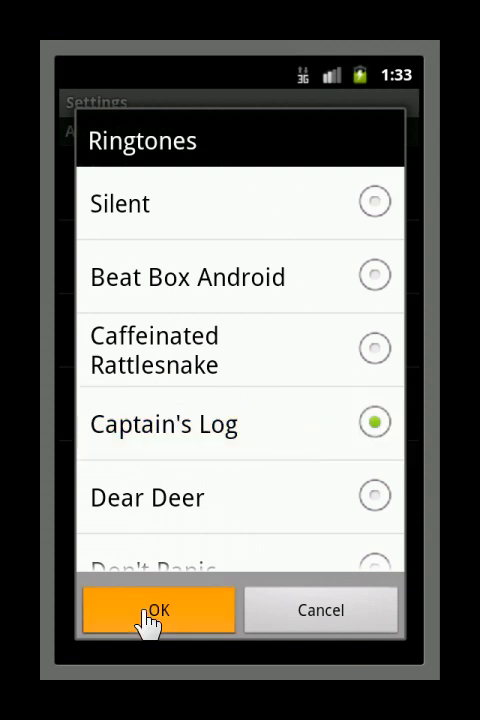
pyautogui.click(158, 610)
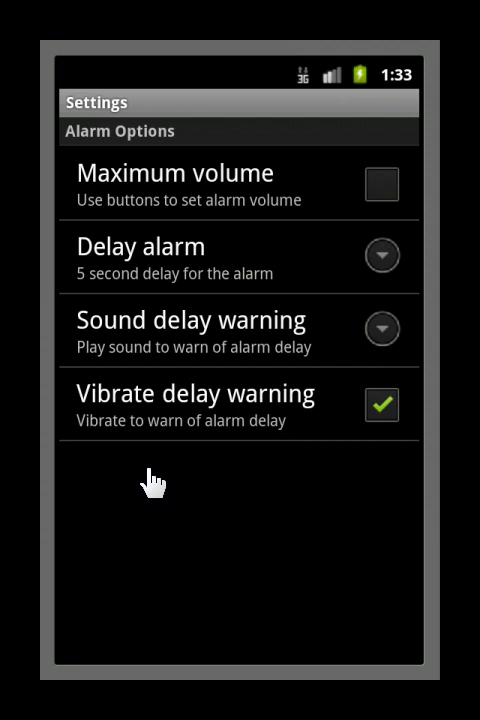
pyautogui.moveTo(150, 414)
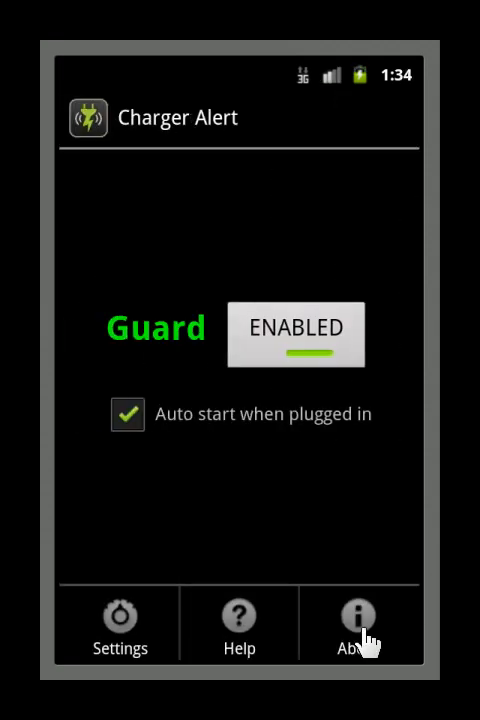
# Step: Show the About dialog with version 1.0 and the 2012 Rad Systems copyright
pyautogui.click(360, 616)
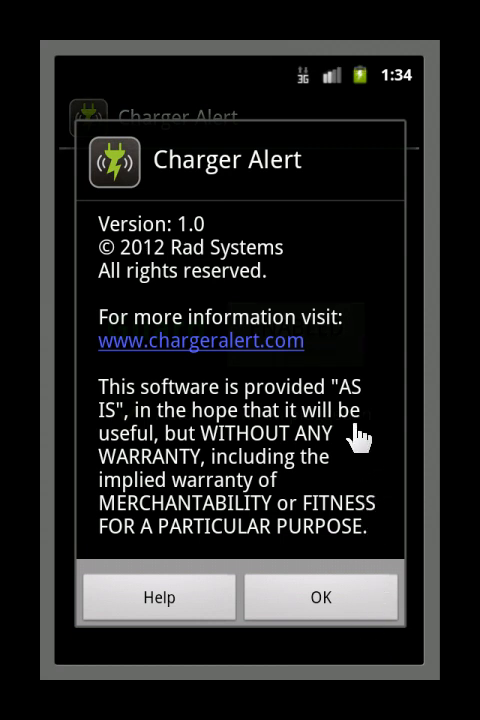
pyautogui.moveTo(170, 380)
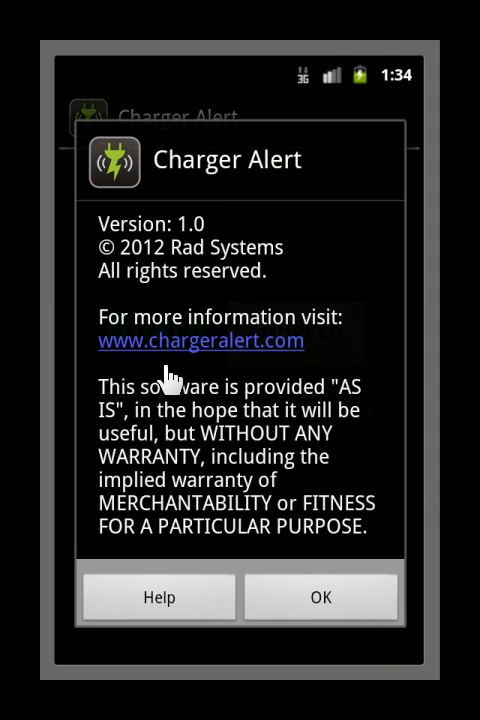